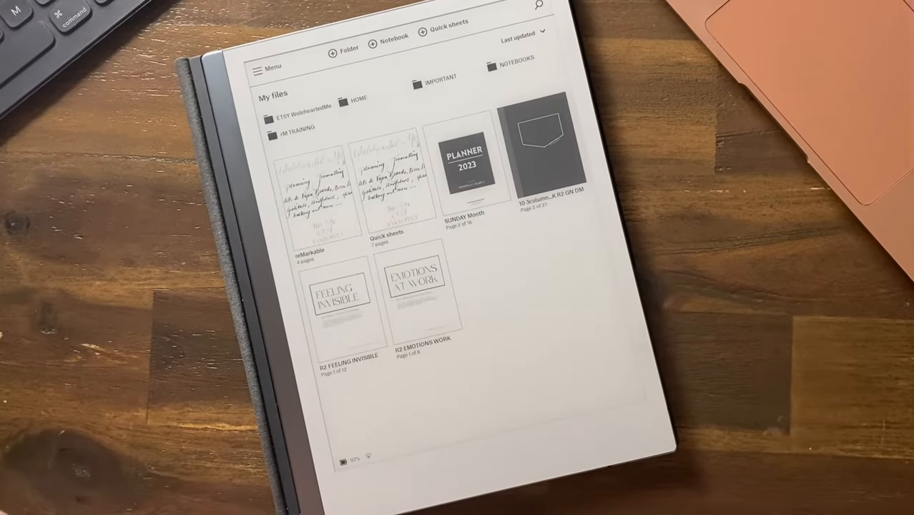
mouse_move(572, 301)
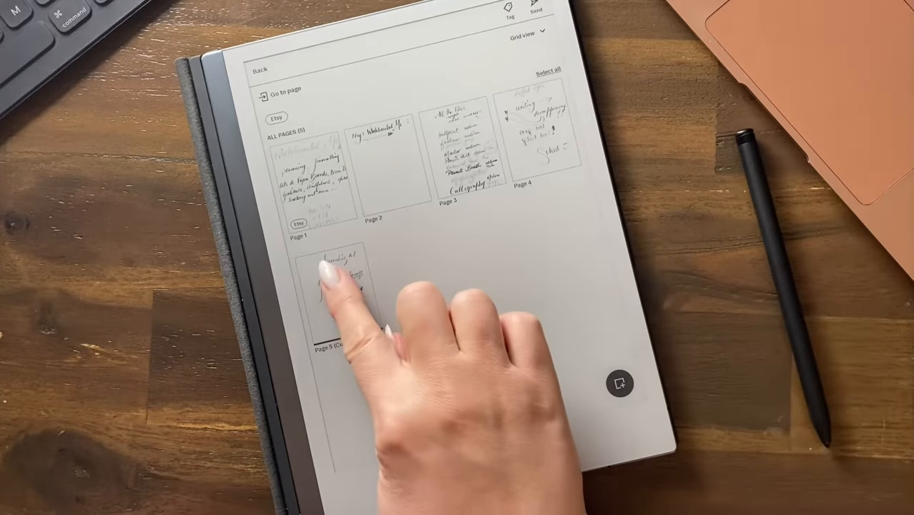
Select the handwritten Journaling 101 page 5 and convert it to typed text.
click(338, 293)
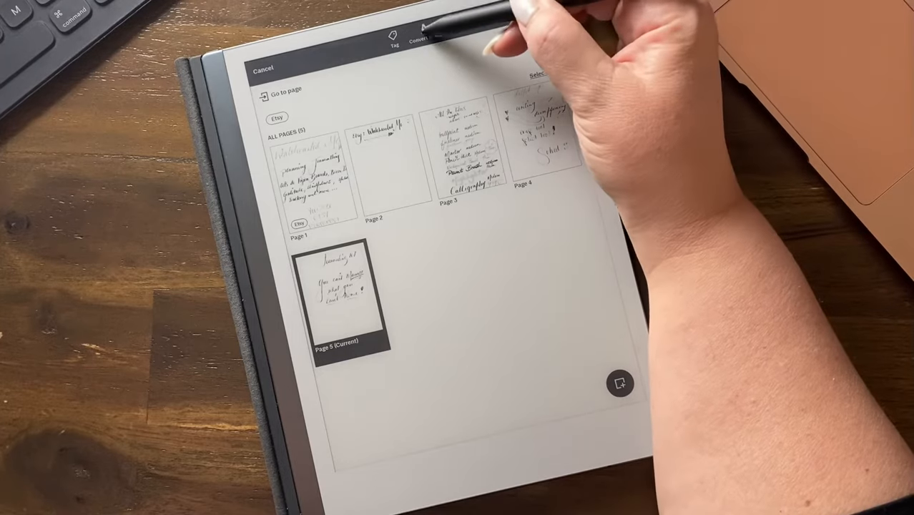
click(423, 25)
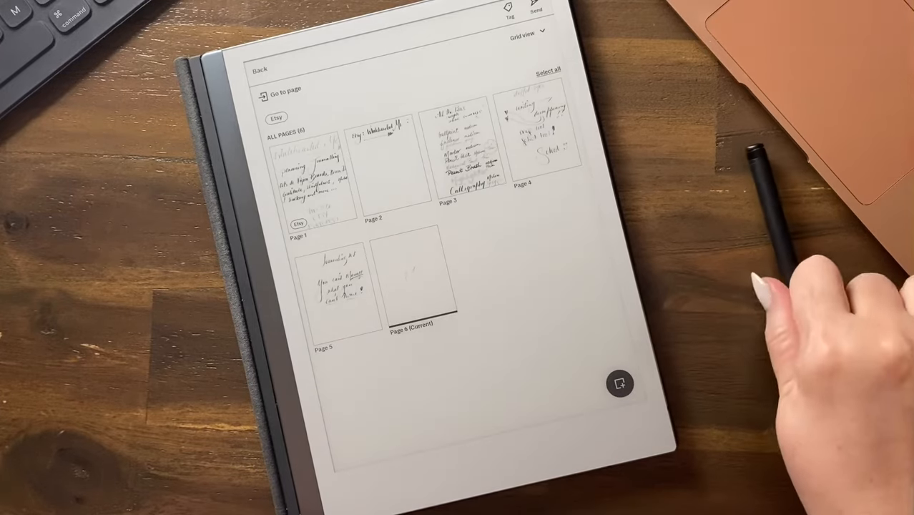
Delete test pages 5 and 6, confirm permanent deletion, and return to My files.
click(411, 279)
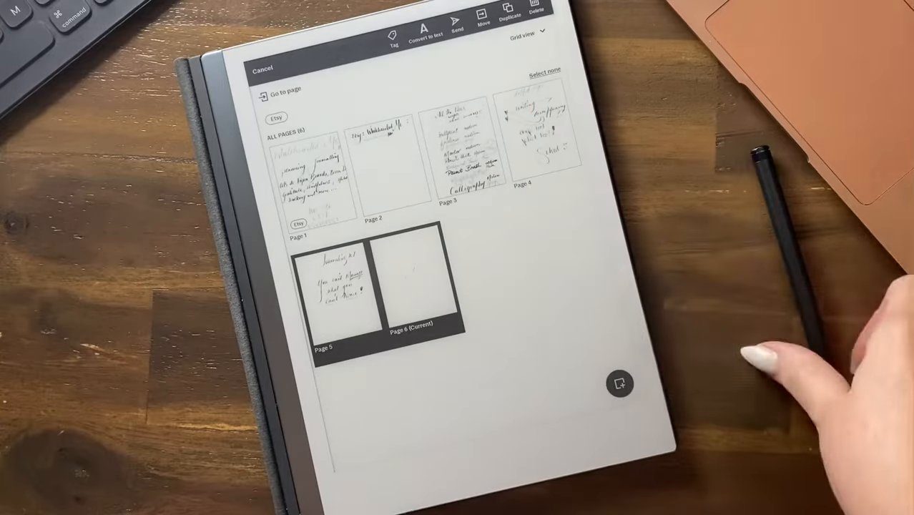
click(534, 14)
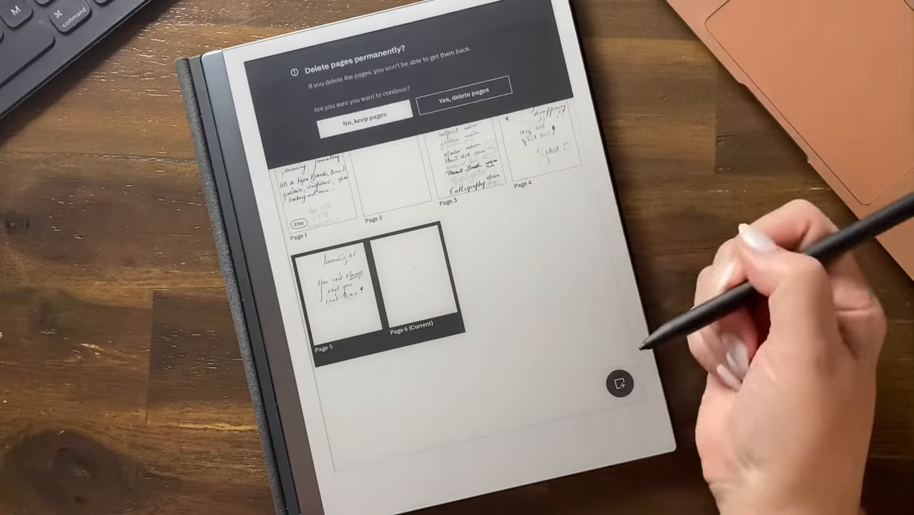
click(360, 116)
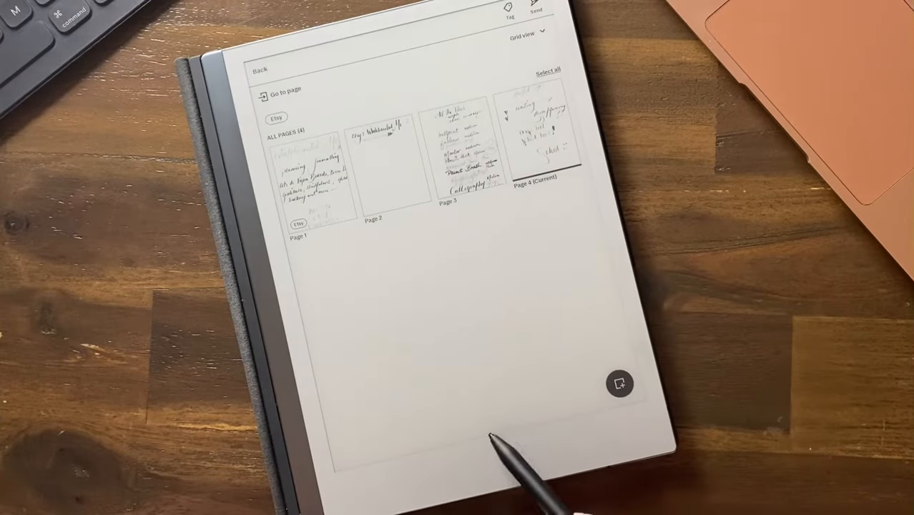
mouse_move(565, 429)
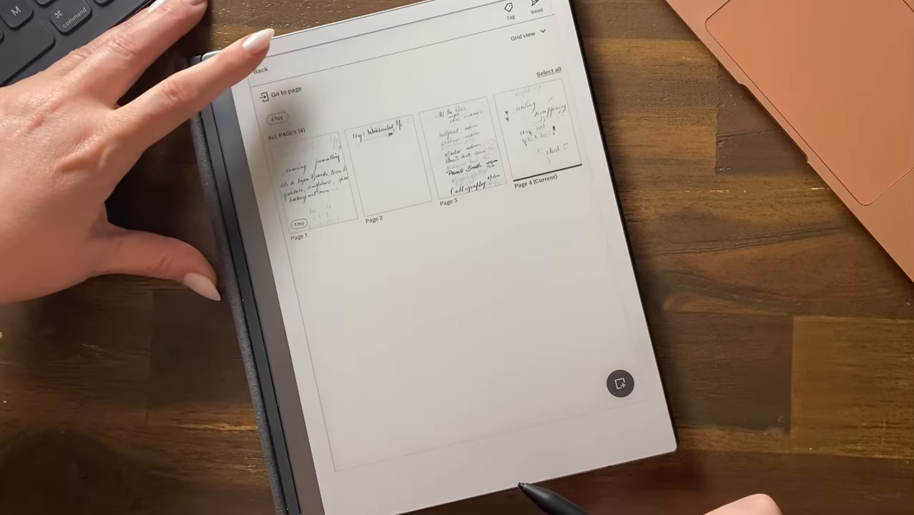
click(268, 69)
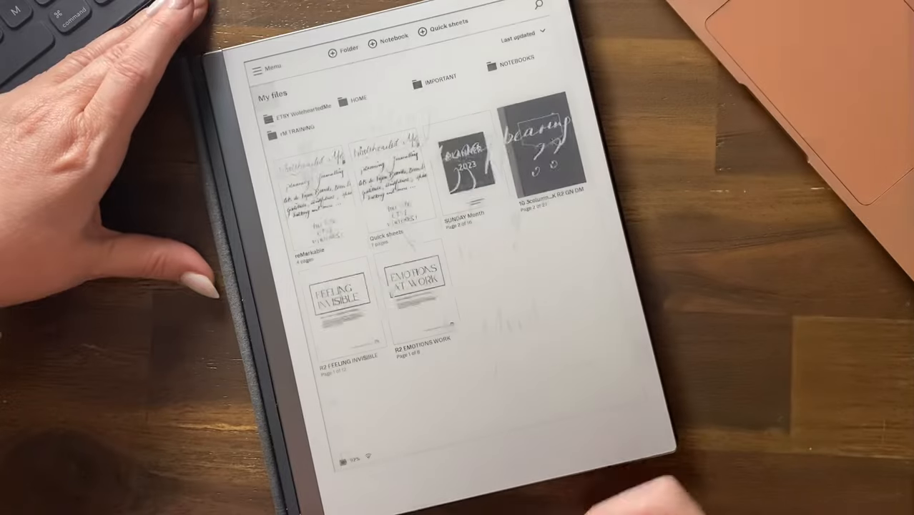